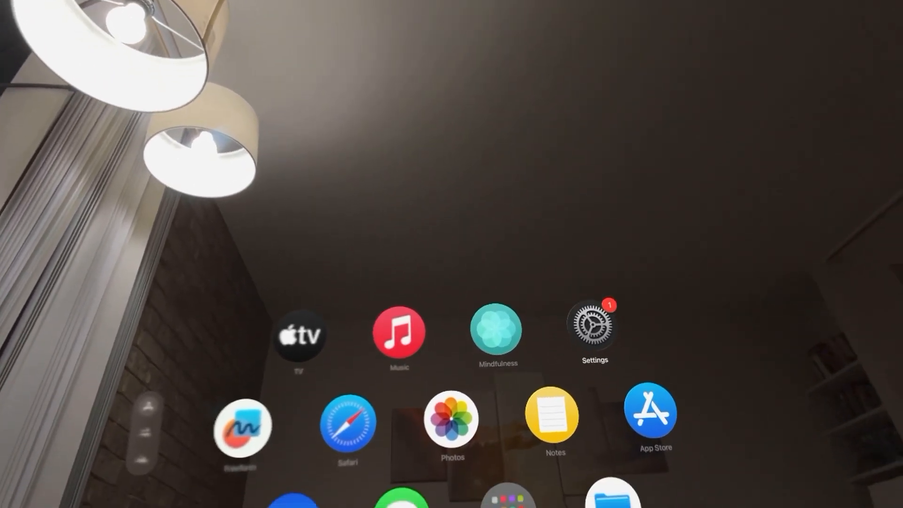
Step: Open the Settings app from the Home View, landing on the Wi-Fi page
left_click(595, 328)
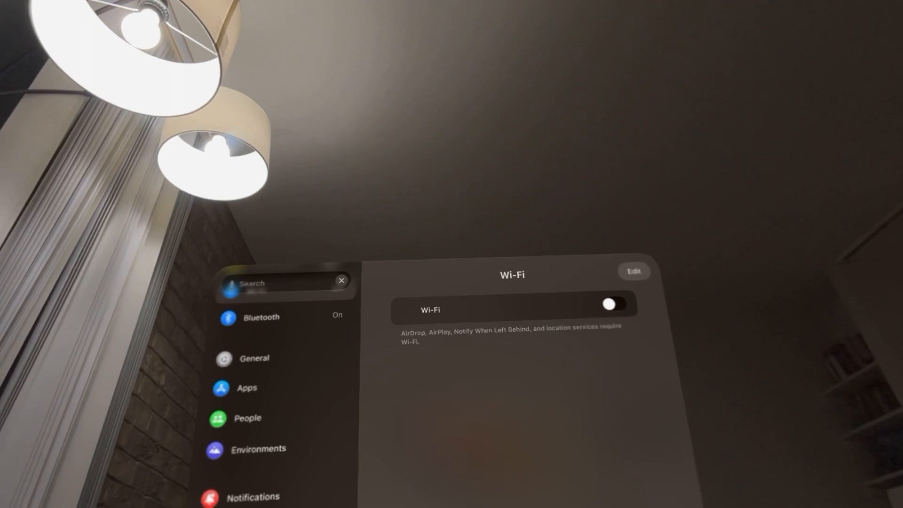